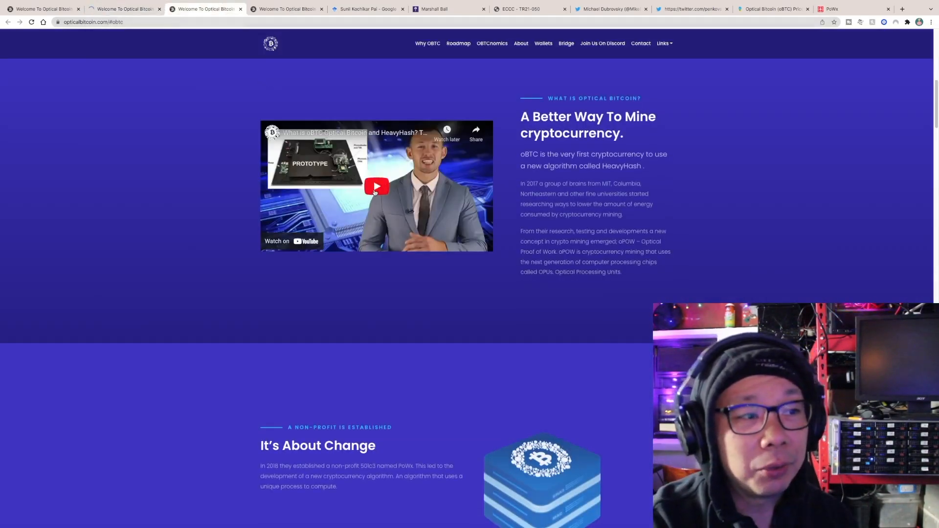
Open the oBTC explainer video on YouTube, then return to the Optical Bitcoin team section
left_click(376, 186)
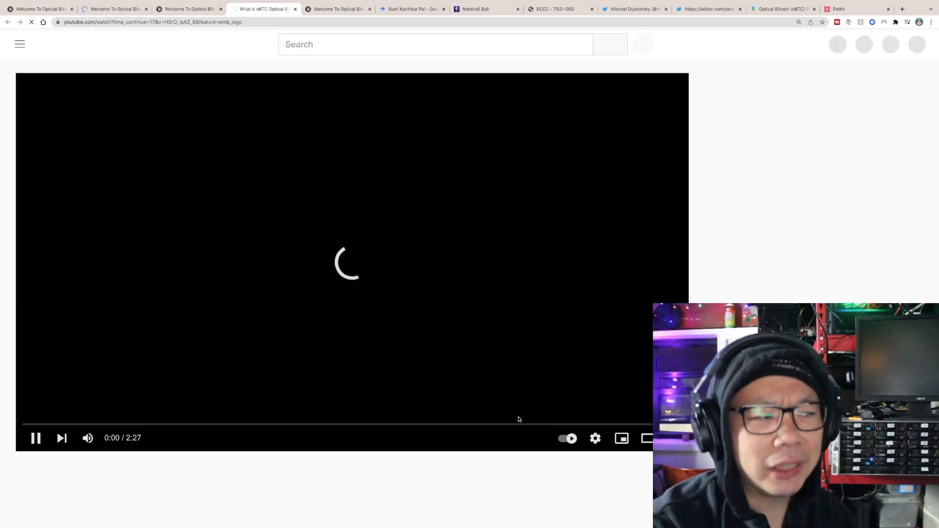
left_click(337, 9)
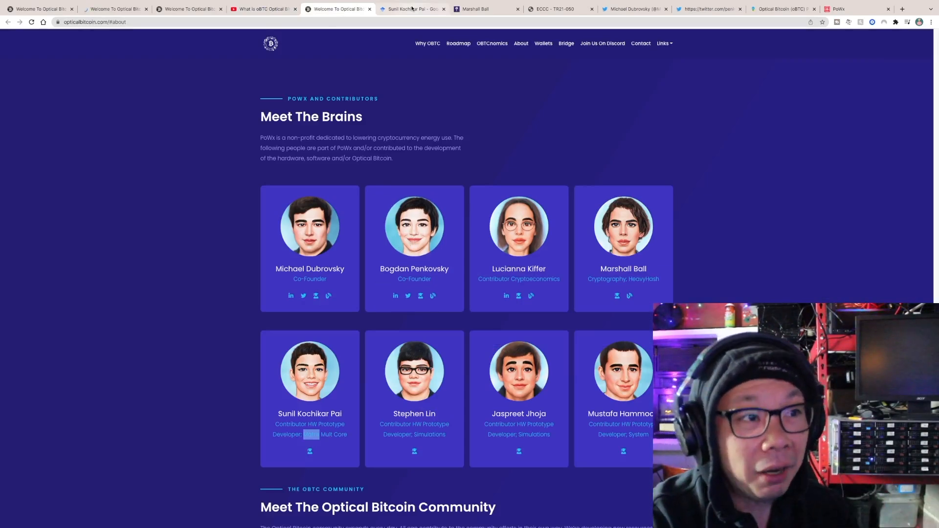
left_click(485, 9)
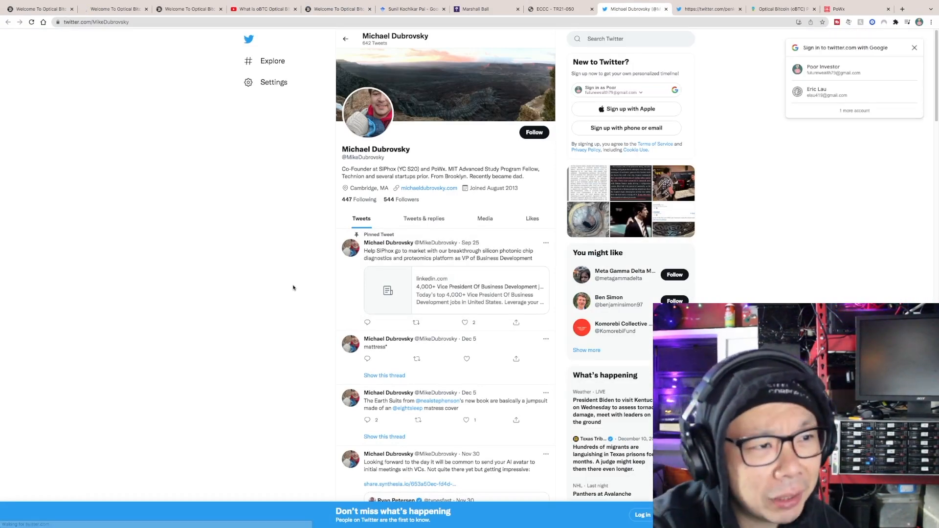
right_click(428, 188)
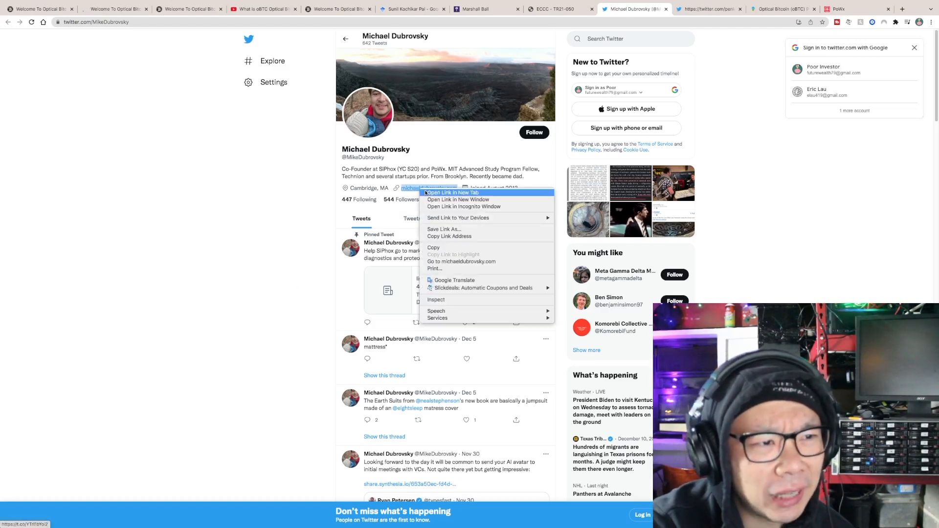
left_click(453, 193)
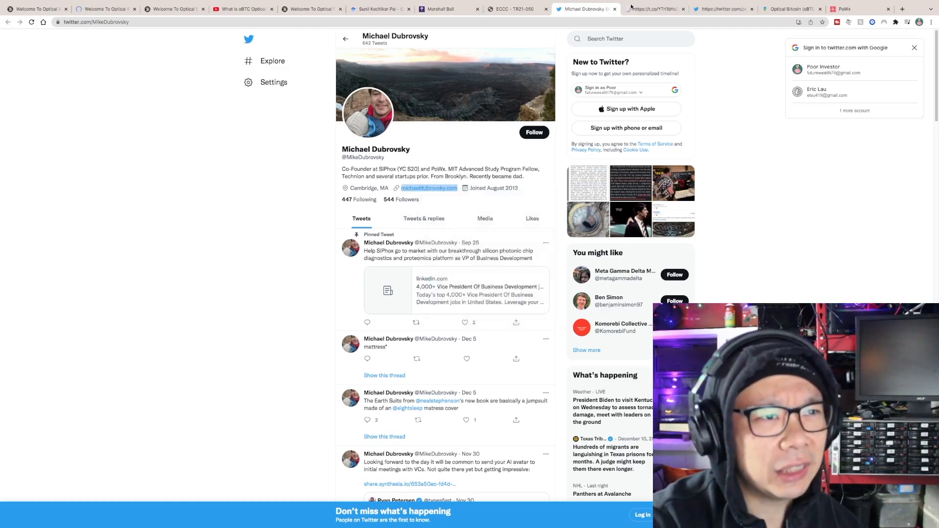
left_click(430, 188)
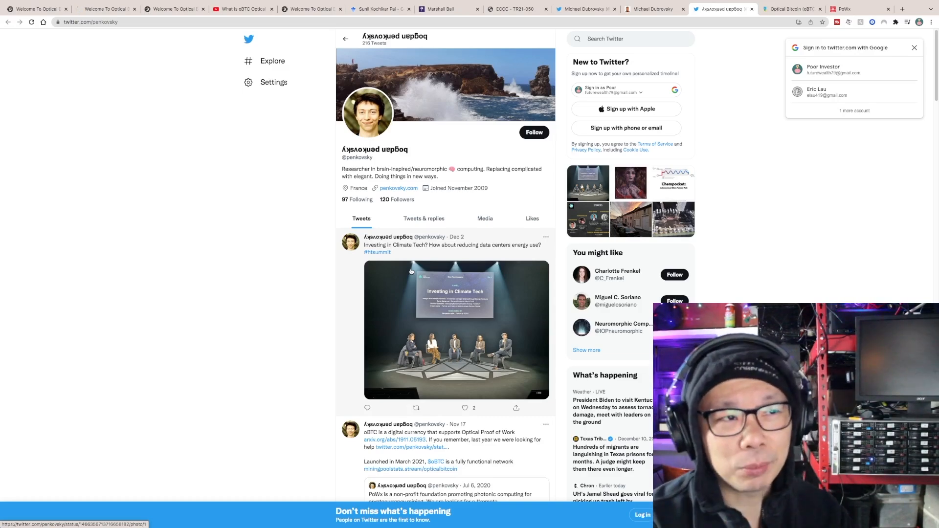
Scroll past the ad to the description and resume the oBTC HeavyHash explainer video
left_click(239, 9)
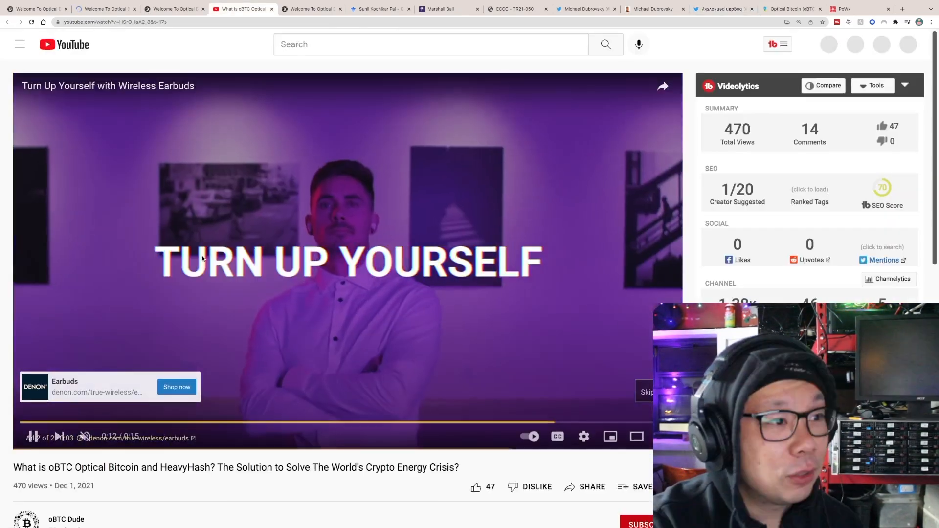
scroll("down", 3)
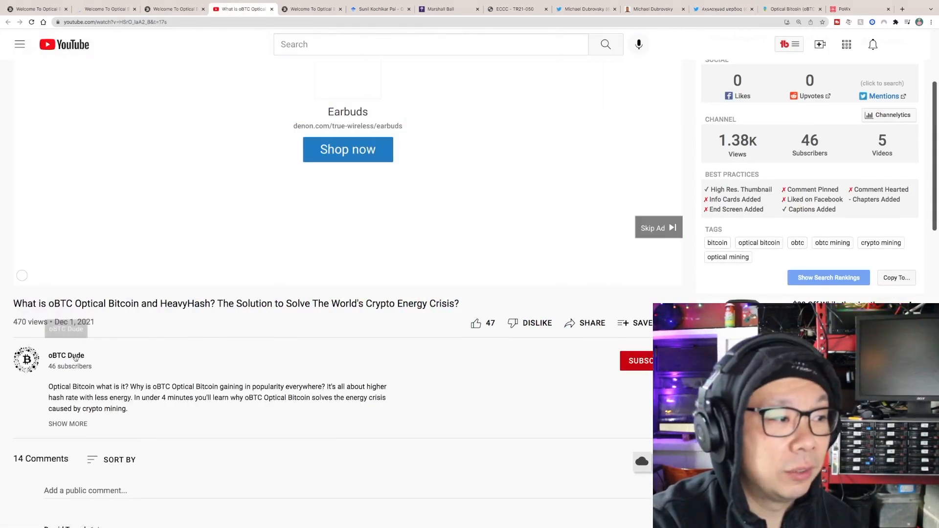
scroll("down", 3)
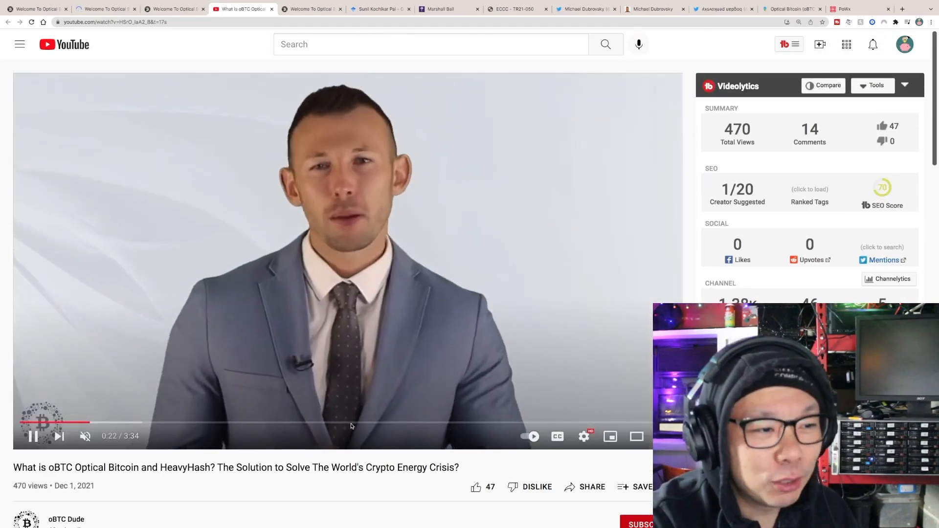
left_click(351, 424)
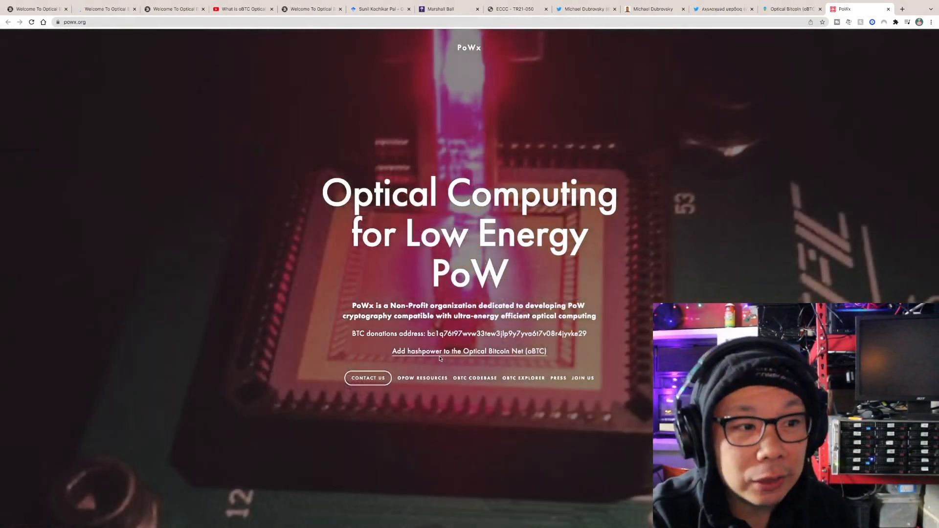
mouse_move(469, 351)
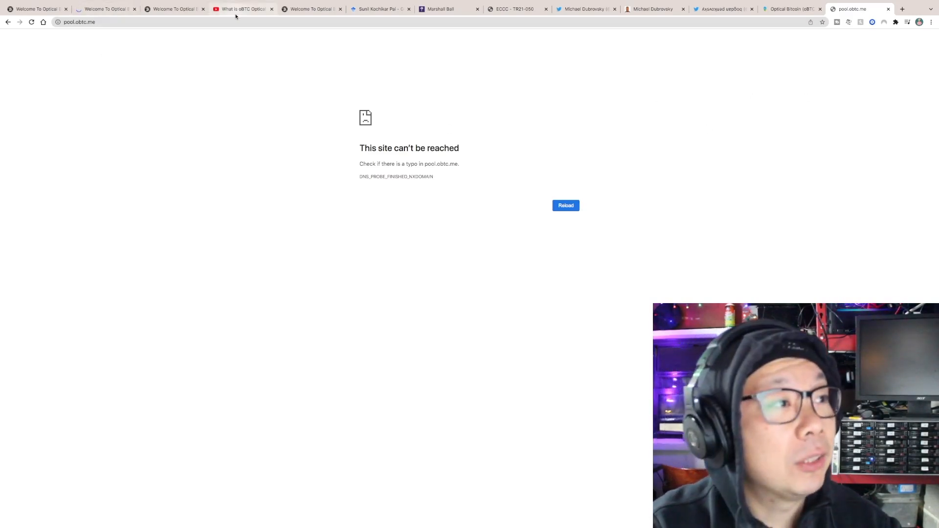
Leave the unreachable pool.obtc.me page and return to the PoWx homepage
left_click(239, 8)
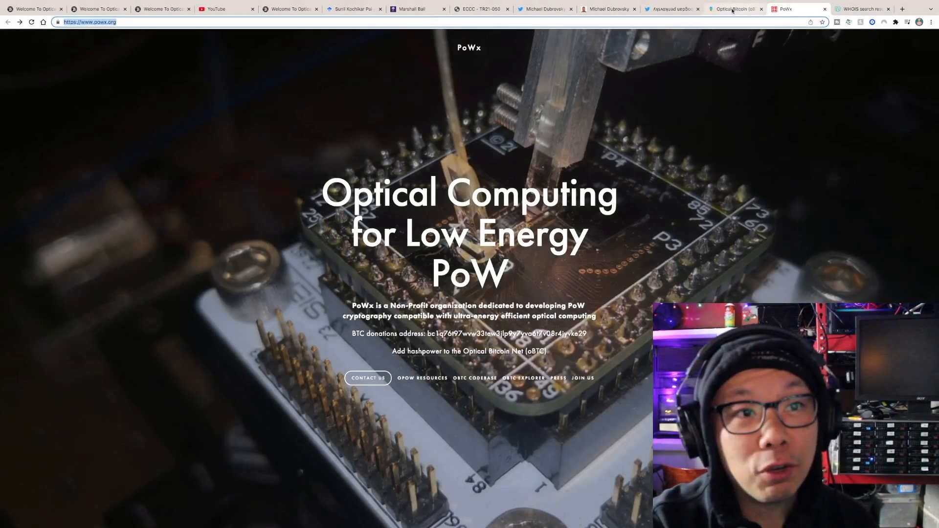
Review the blockspot.io oBTC listing's supply, explorers and price chart, then go back to the price search
left_click(735, 9)
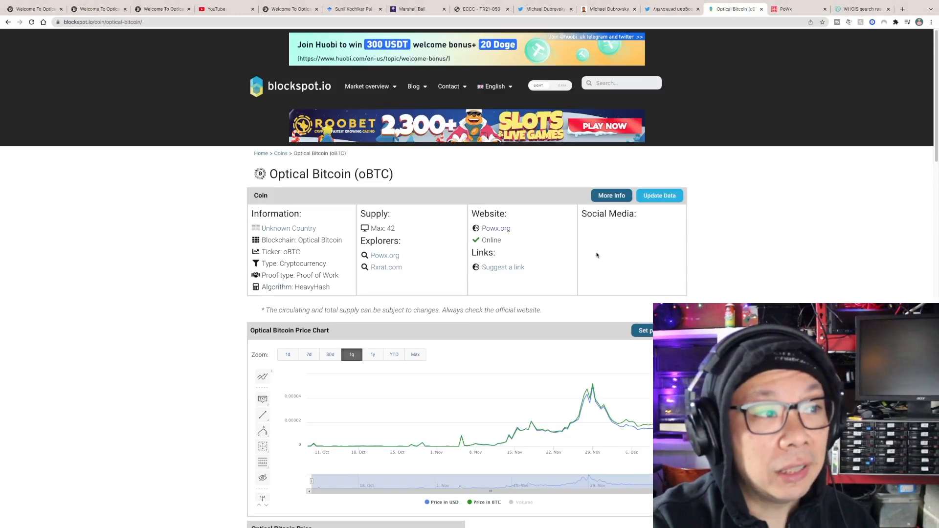
scroll("down", 3)
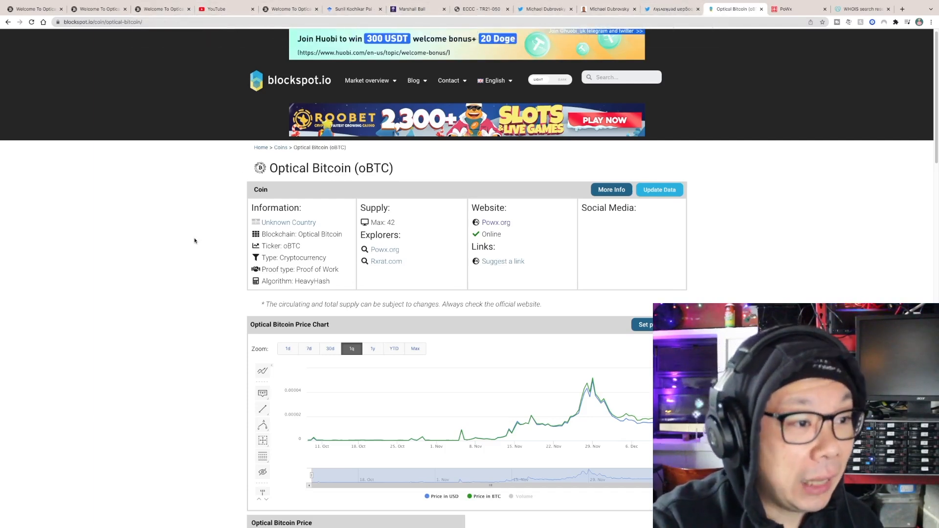
left_click(8, 23)
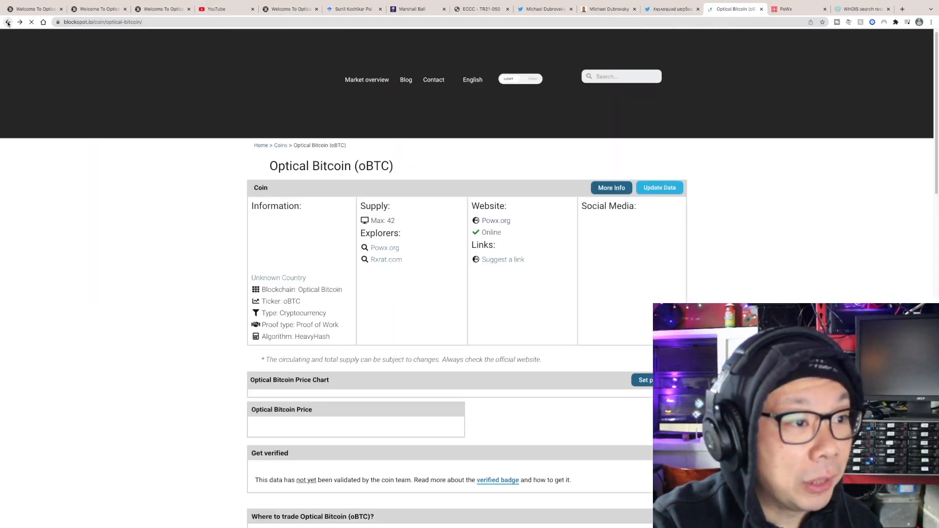
left_click(8, 22)
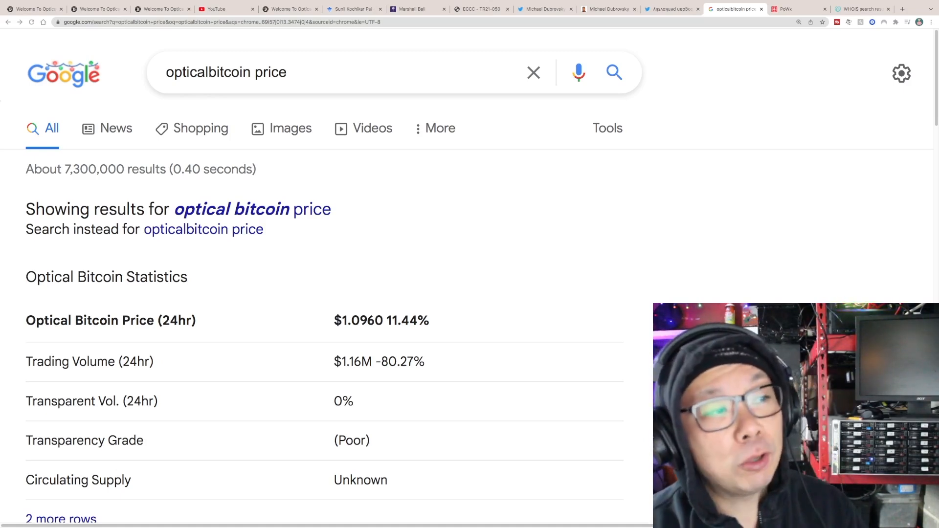
Scroll through Google's oBTC price results showing $1.0960 and Nomics, Coinpaprika and Moonstats listings
scroll("down", 3)
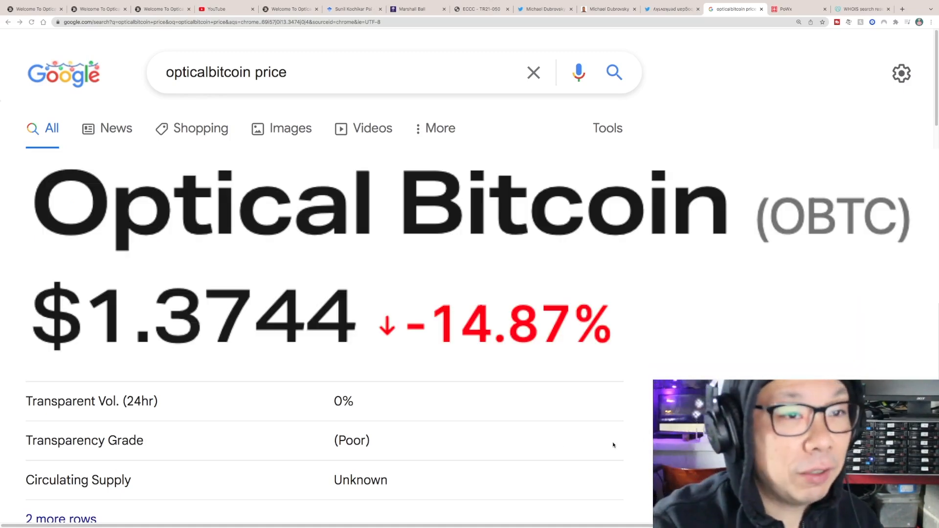
scroll("down", 3)
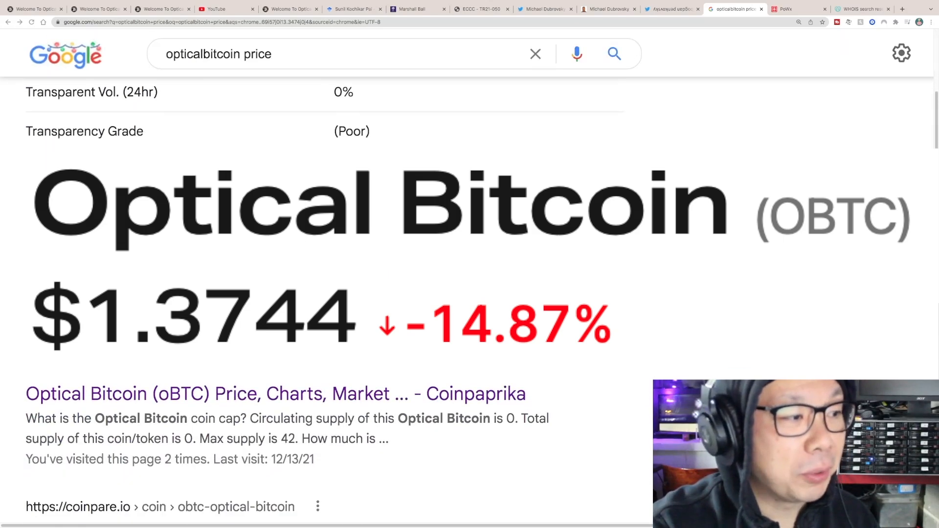
scroll("down", 3)
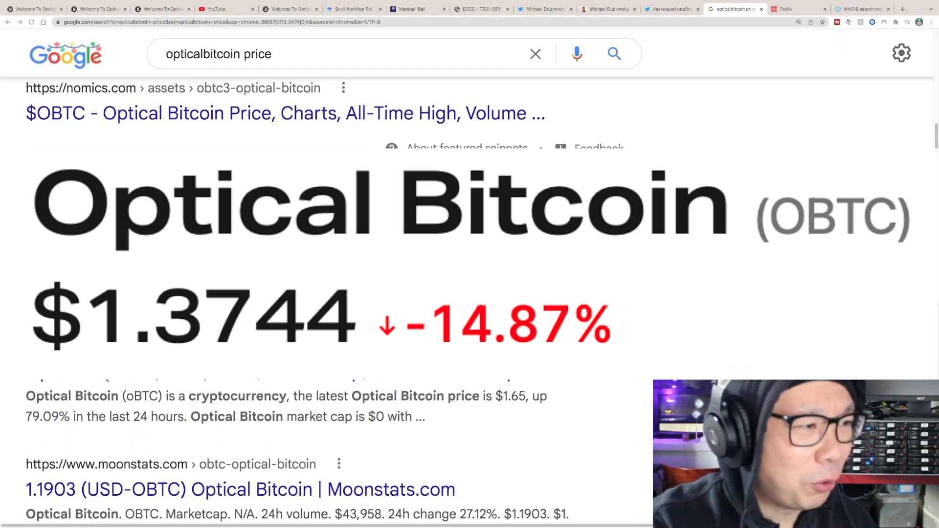
scroll("down", 3)
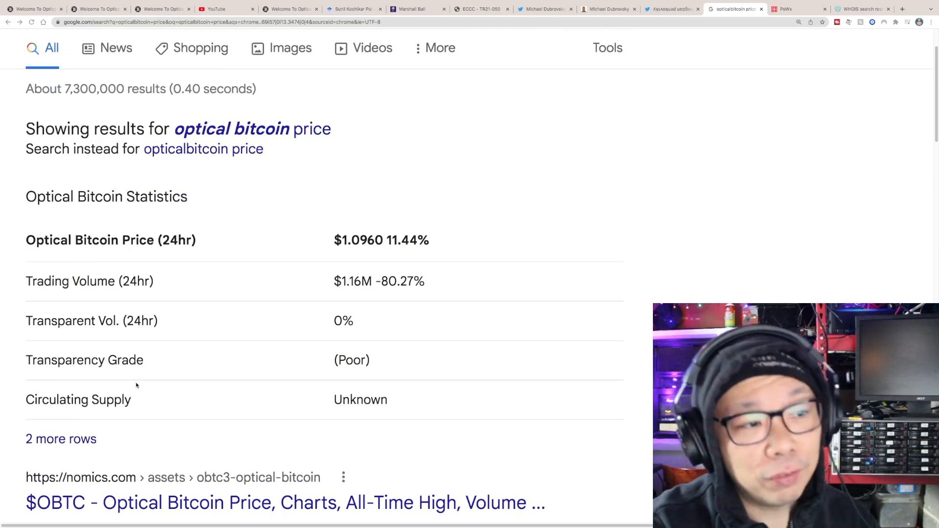
scroll("down", 3)
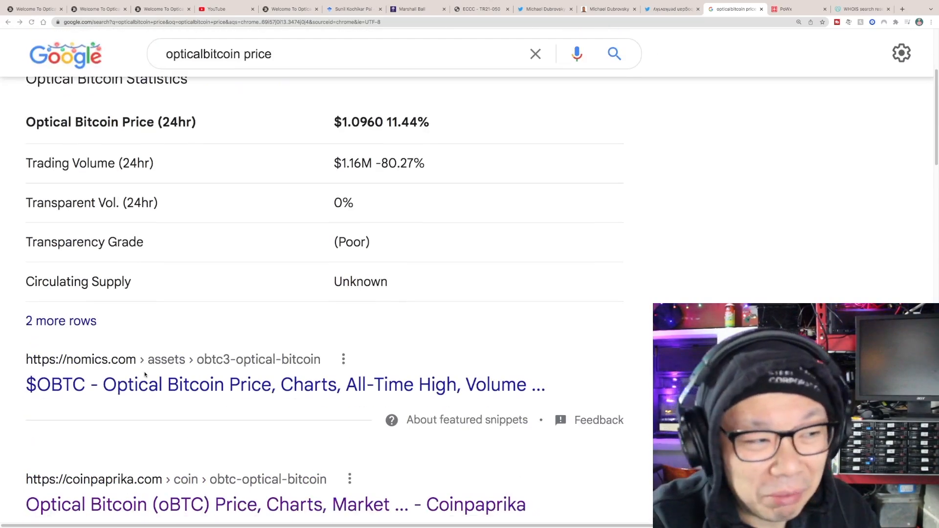